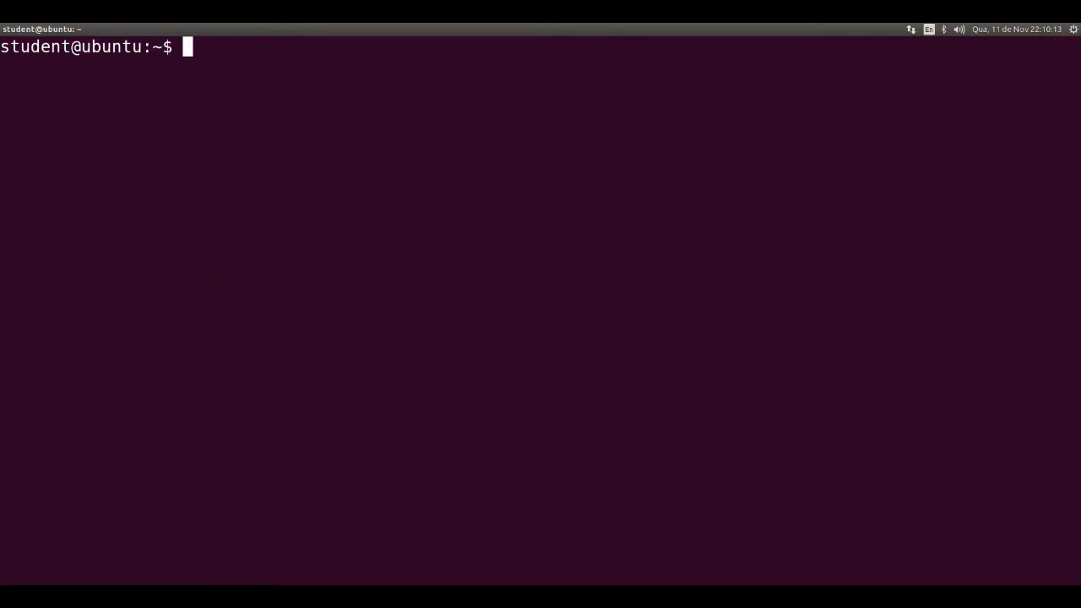
Print file1.txt with cat, showing its four "I need to" lines
{"action": "type", "text": "cat"}
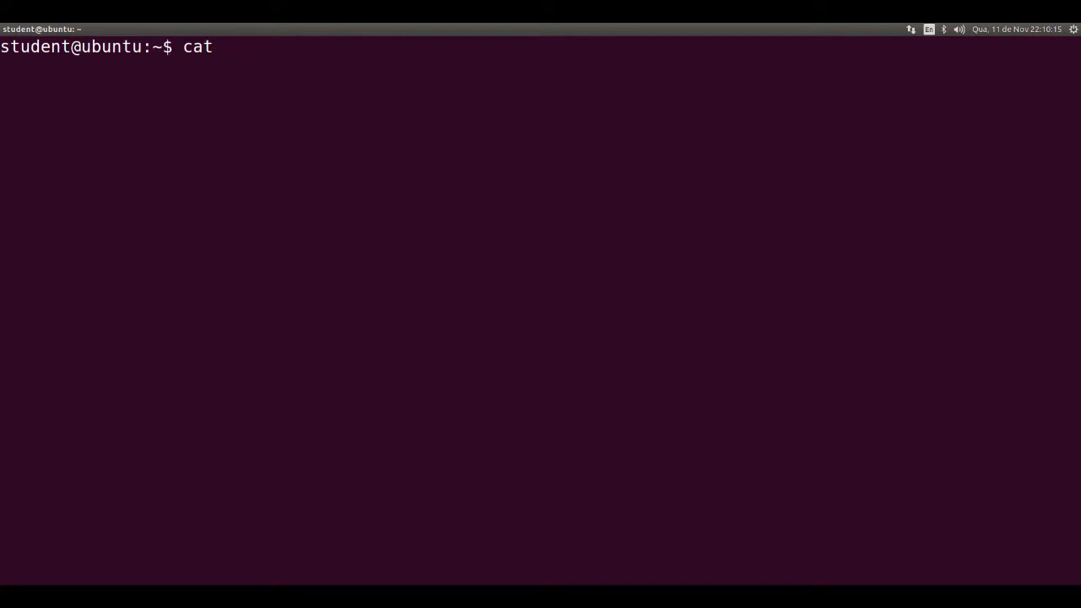
{"action": "type", "text": "file1.txt"}
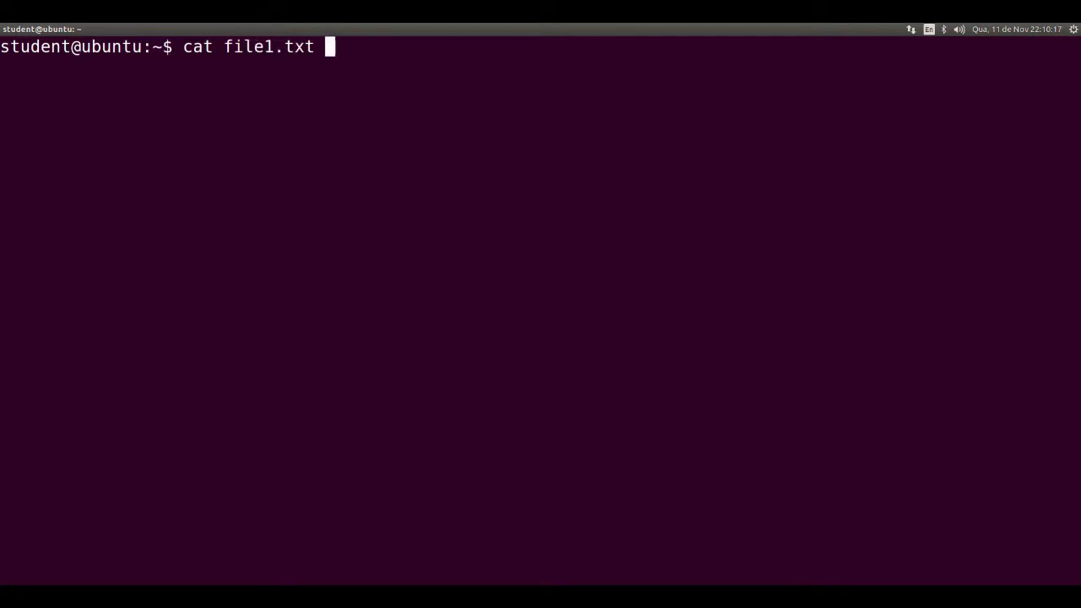
{"action": "key", "text": "Return"}
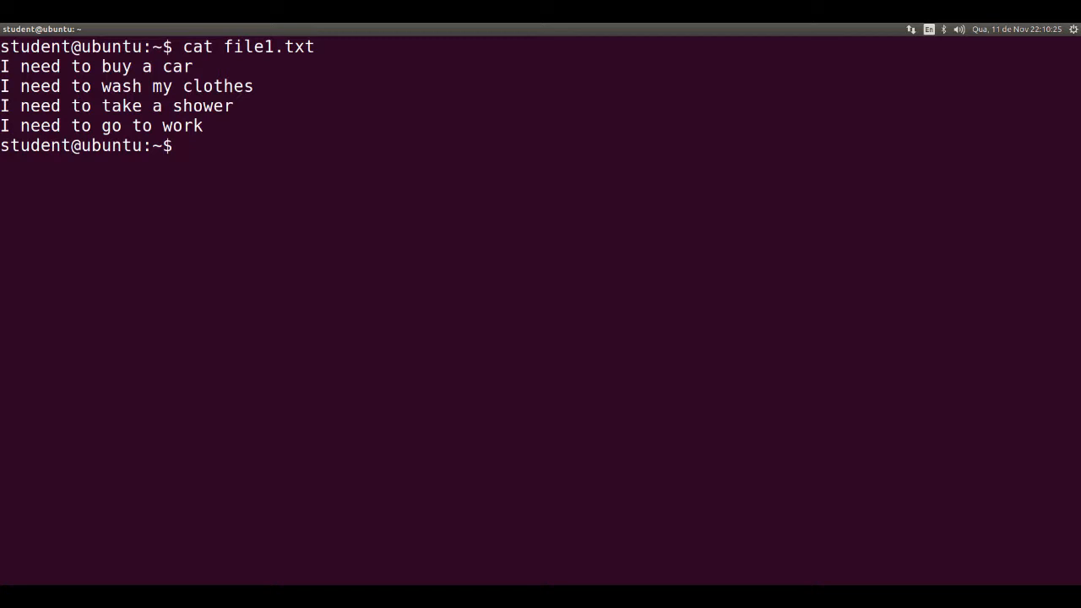
Run grep car file1.txt to show only "I need to buy a car", then begin ps aux
{"action": "type", "text": "grep ca"}
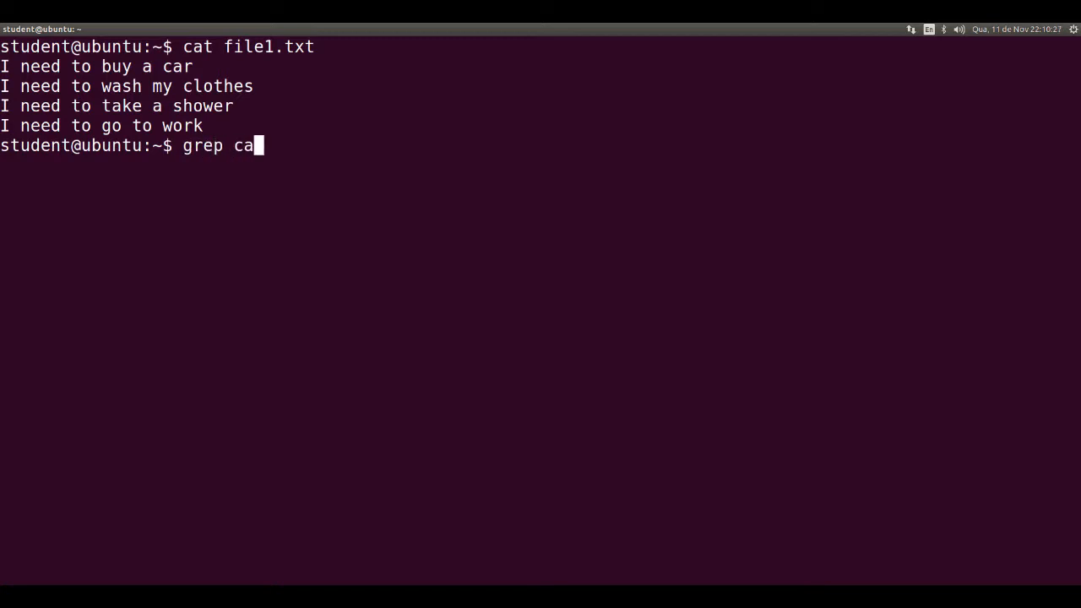
{"action": "type", "text": "r fi"}
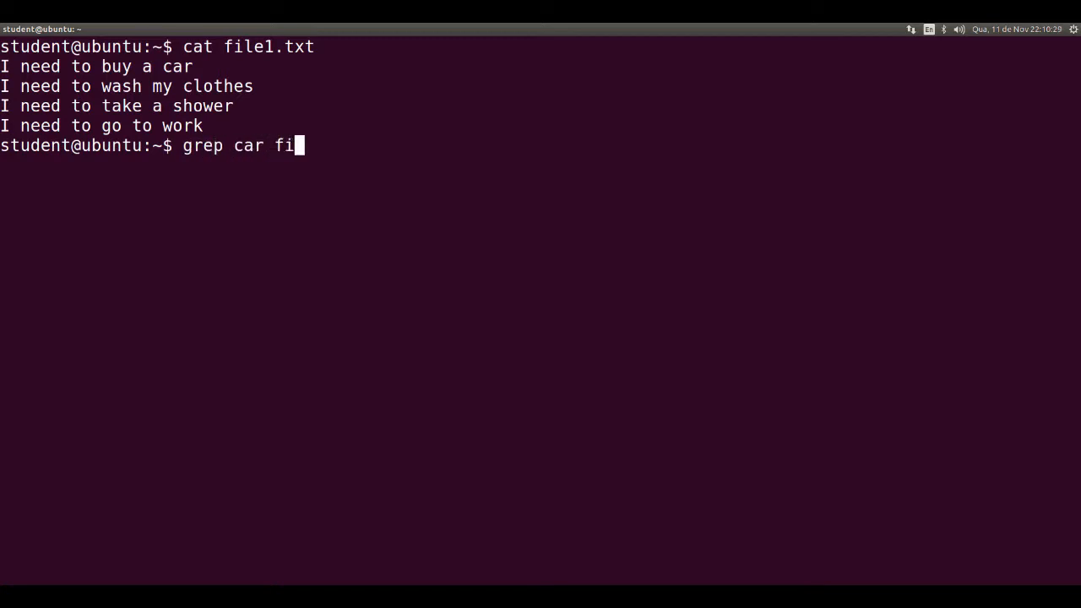
{"action": "type", "text": "le1.txt"}
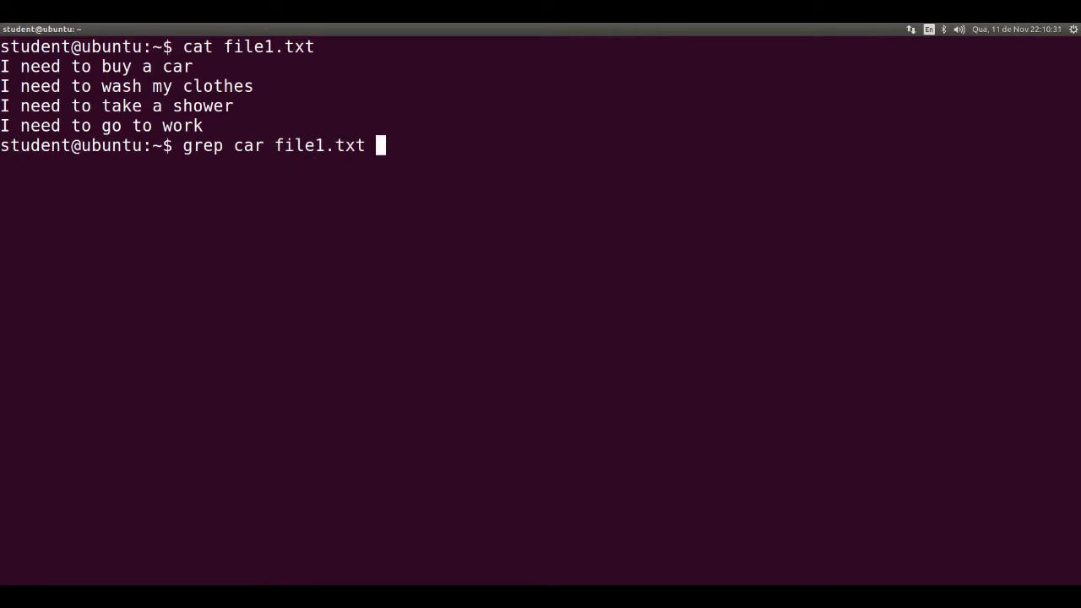
{"action": "key", "text": "Return"}
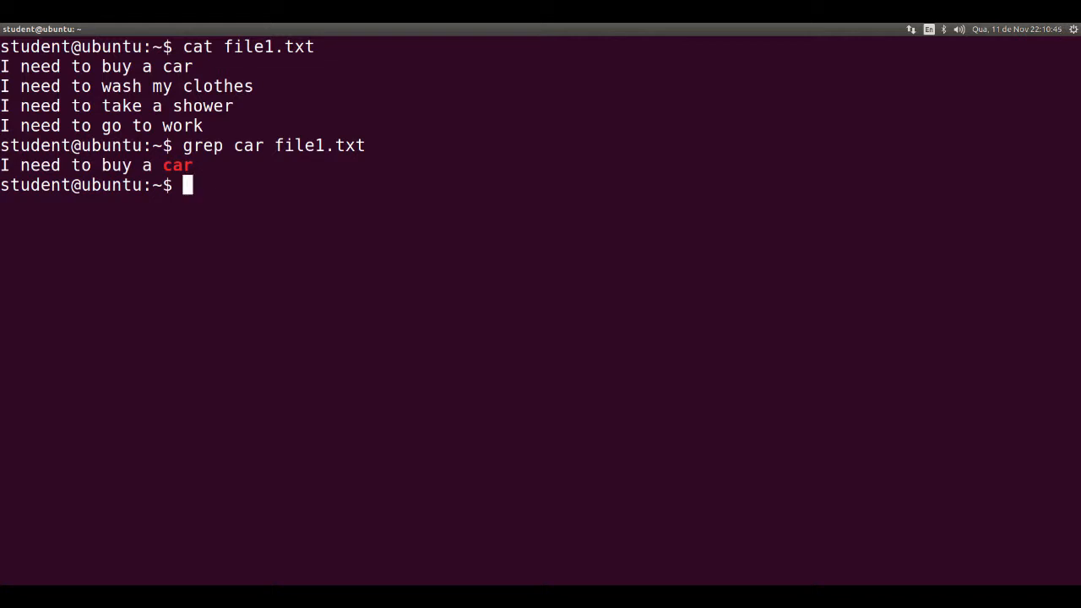
{"action": "type", "text": "ps aux | grep sq"}
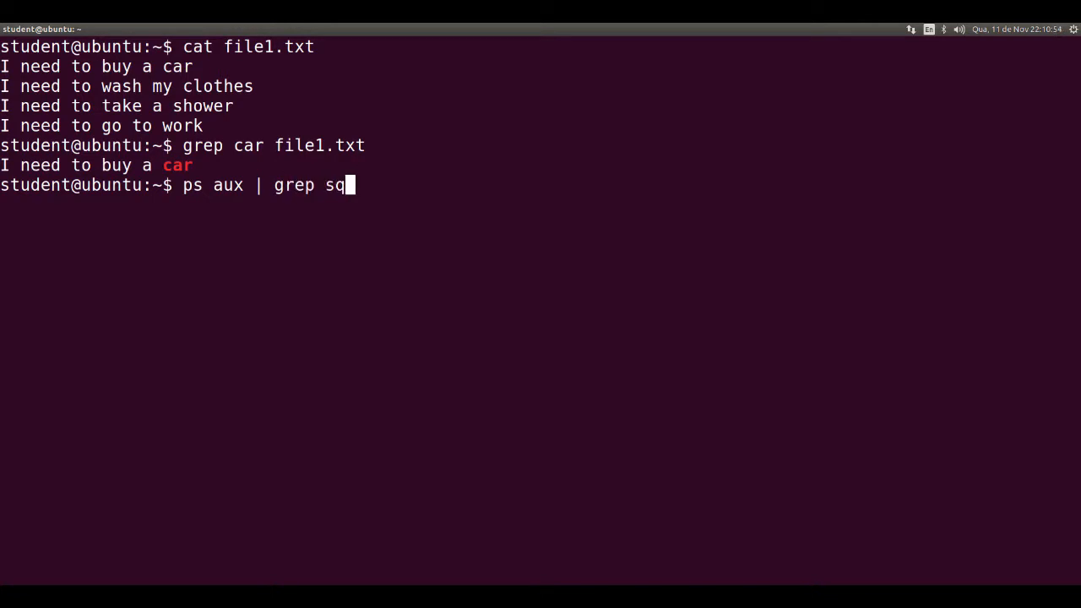
Run ps aux | grep squid to list squid3, its log daemon and the grep itself
{"action": "key", "text": "Return"}
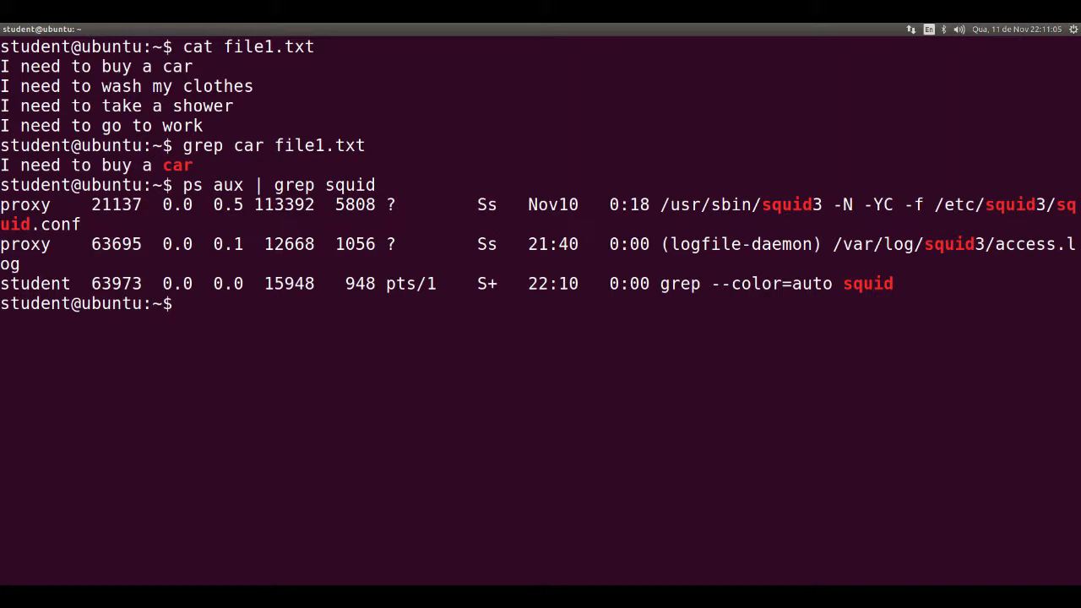
{"action": "type", "text": "grep cloth"}
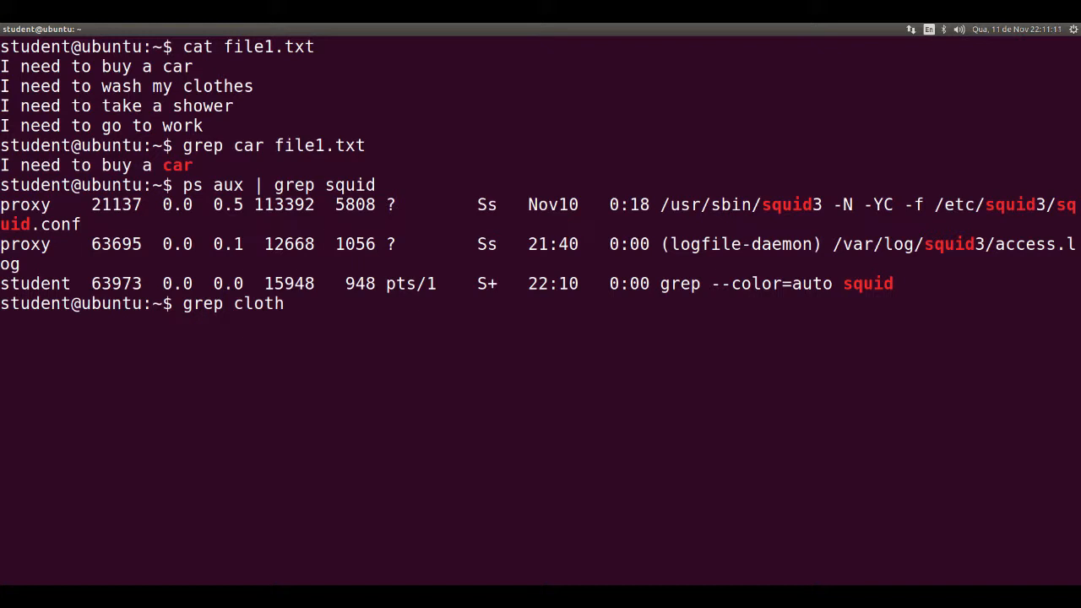
Run grep cloth file1.txt -A 1 -B 1 to show the match with one line of context each side
{"action": "type", "text": "file1"}
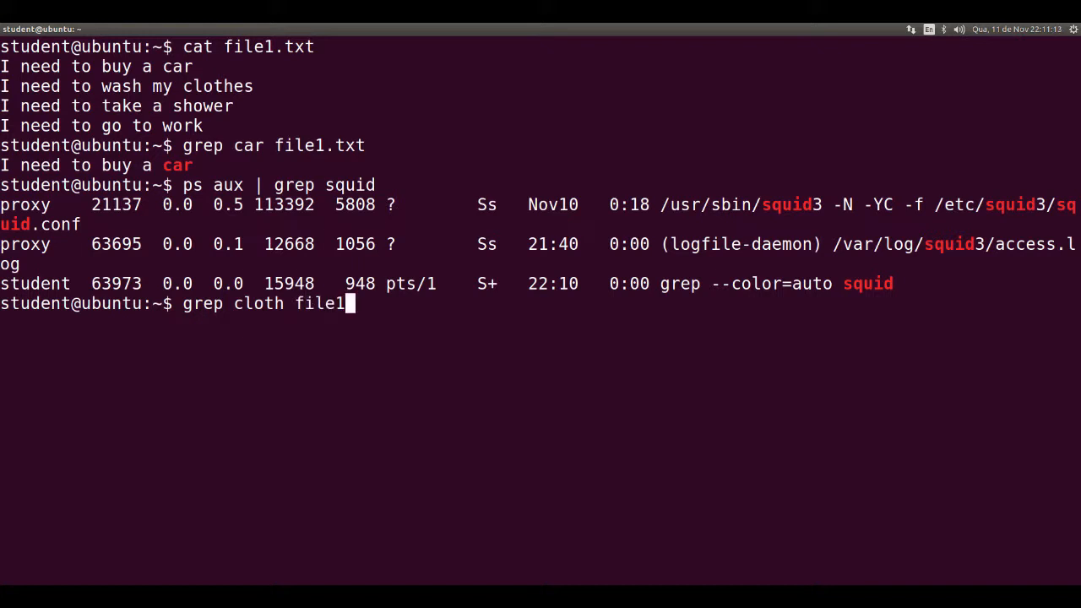
{"action": "type", "text": ".txt"}
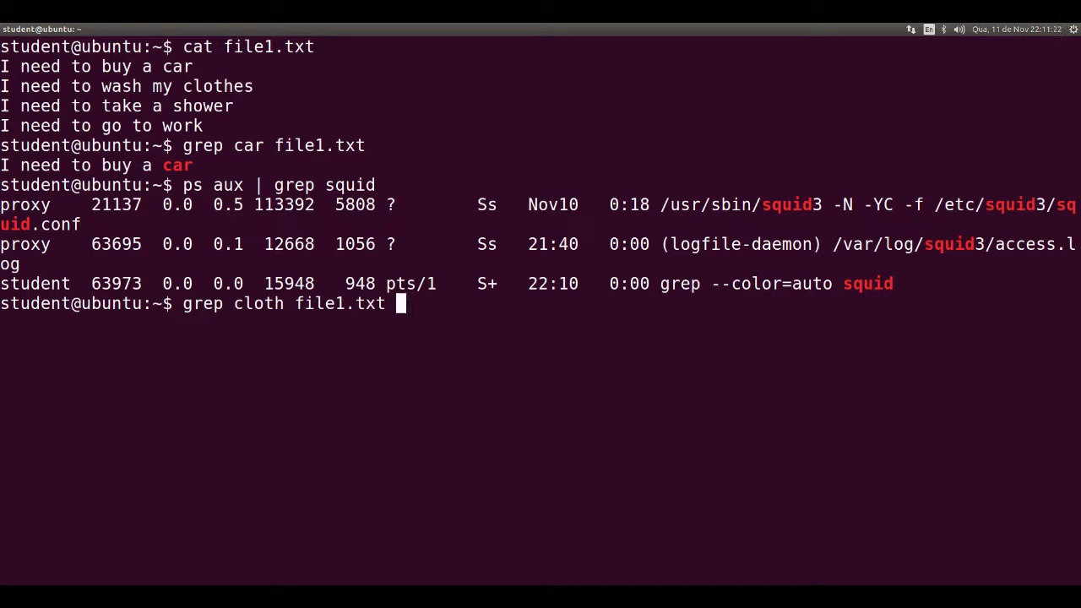
{"action": "type", "text": "-A"}
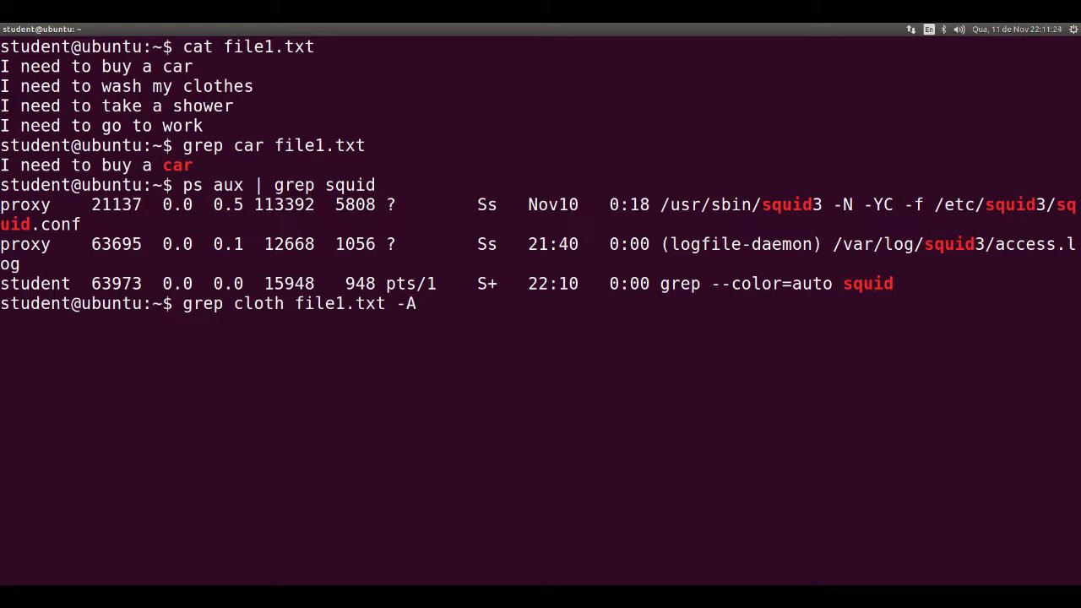
{"action": "type", "text": "1"}
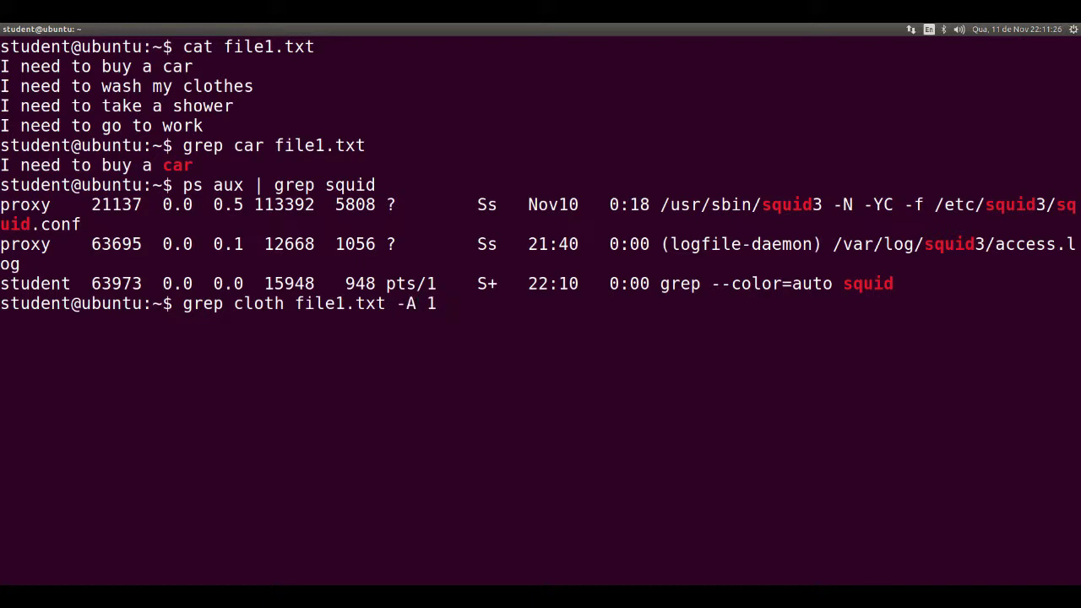
{"action": "type", "text": "-B"}
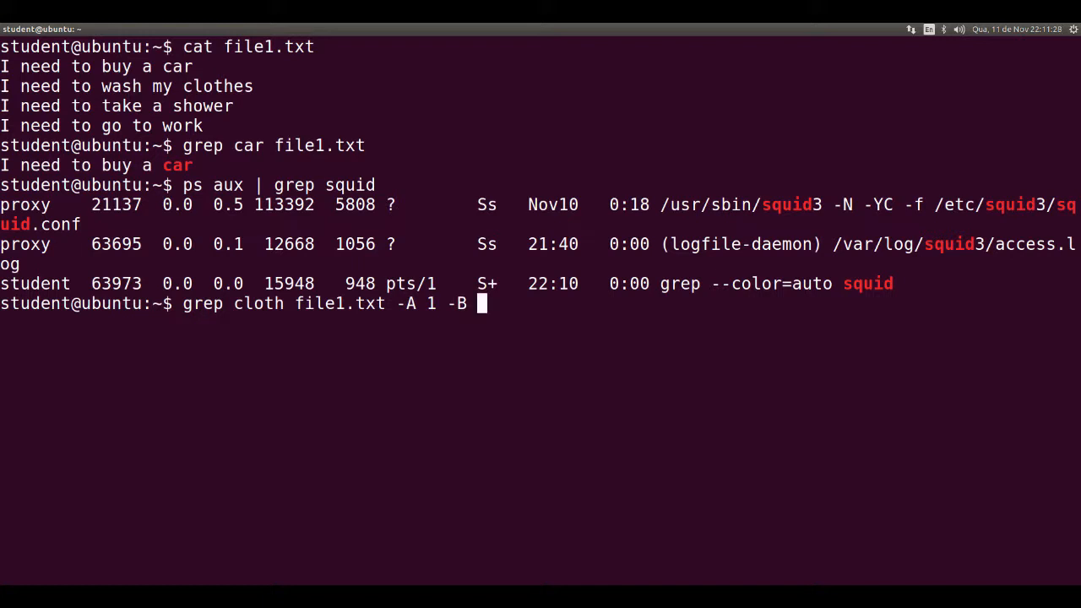
{"action": "type", "text": "1"}
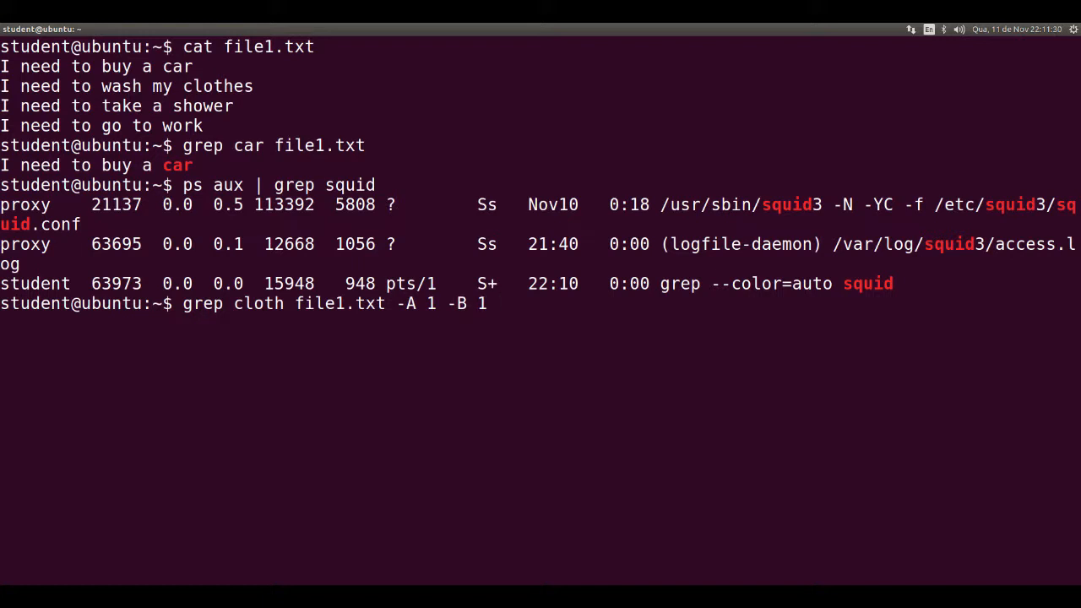
{"action": "mouse_move", "coordinate": [493, 304]}
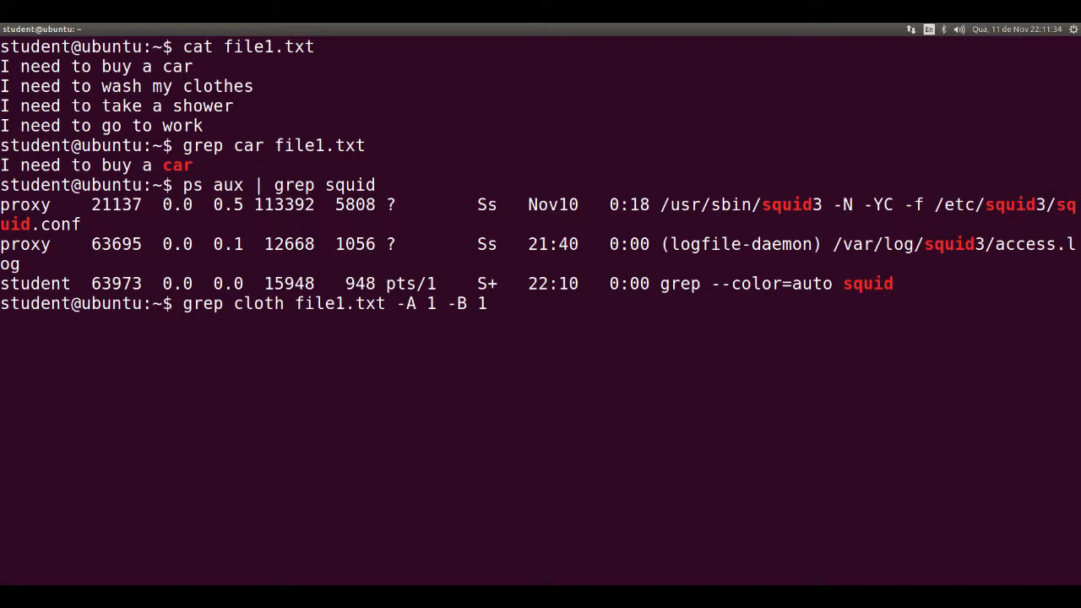
{"action": "key", "text": "Return"}
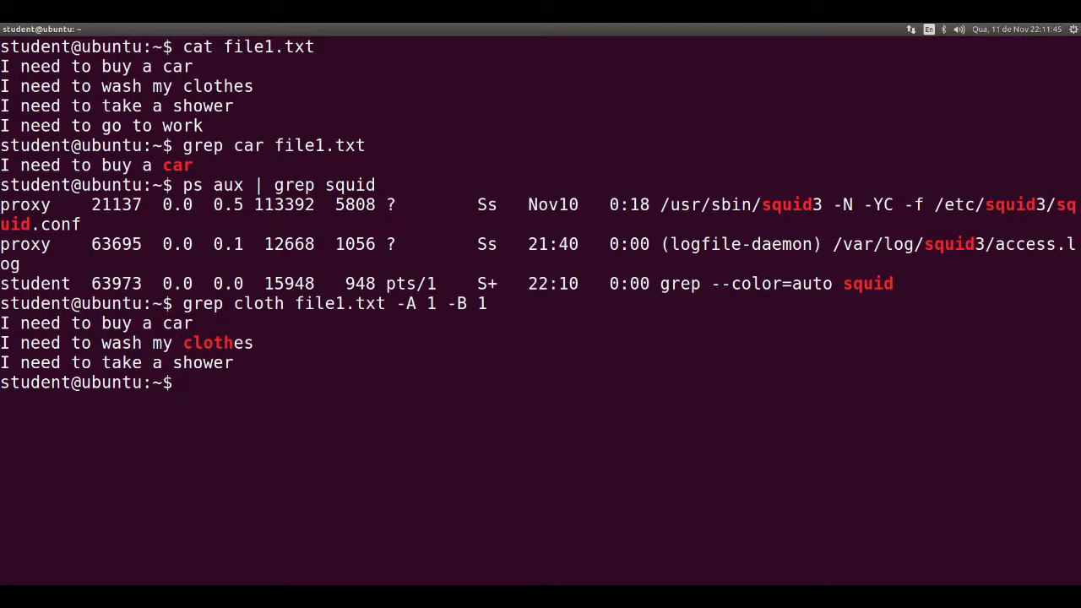
Run grep syslog /etc/passwd -A 4 -B 4 -n, showing numbered lines 16–24 around the match
{"action": "type", "text": "grep"}
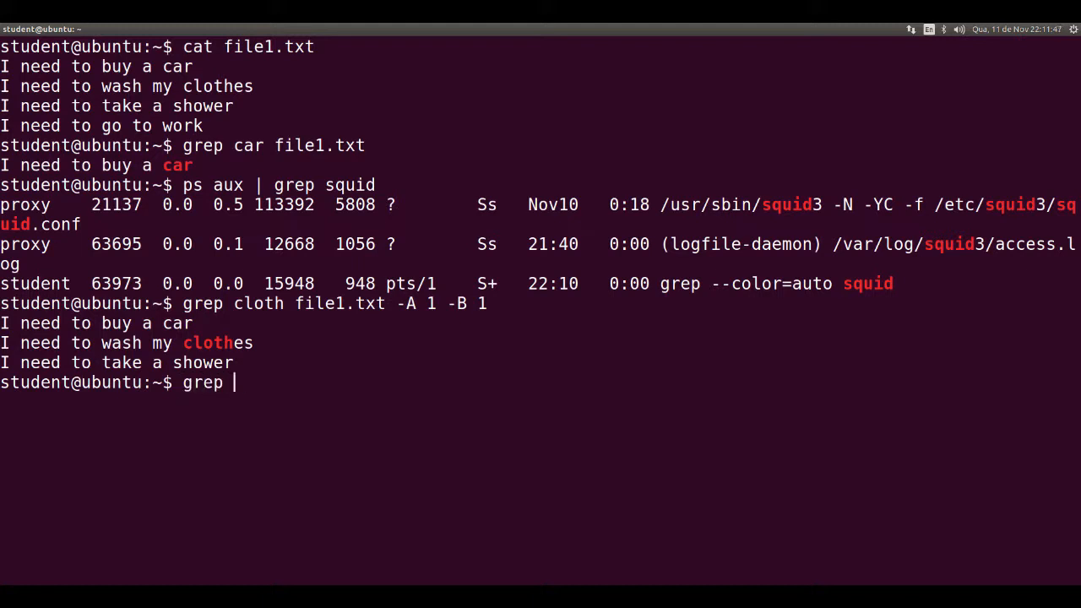
{"action": "type", "text": "sys"}
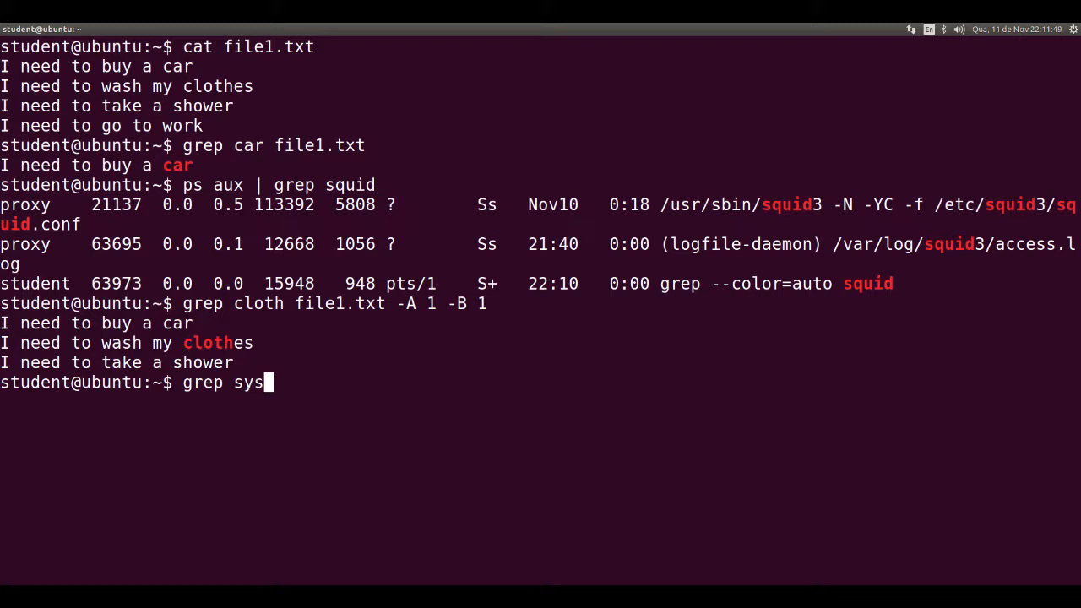
{"action": "type", "text": "log"}
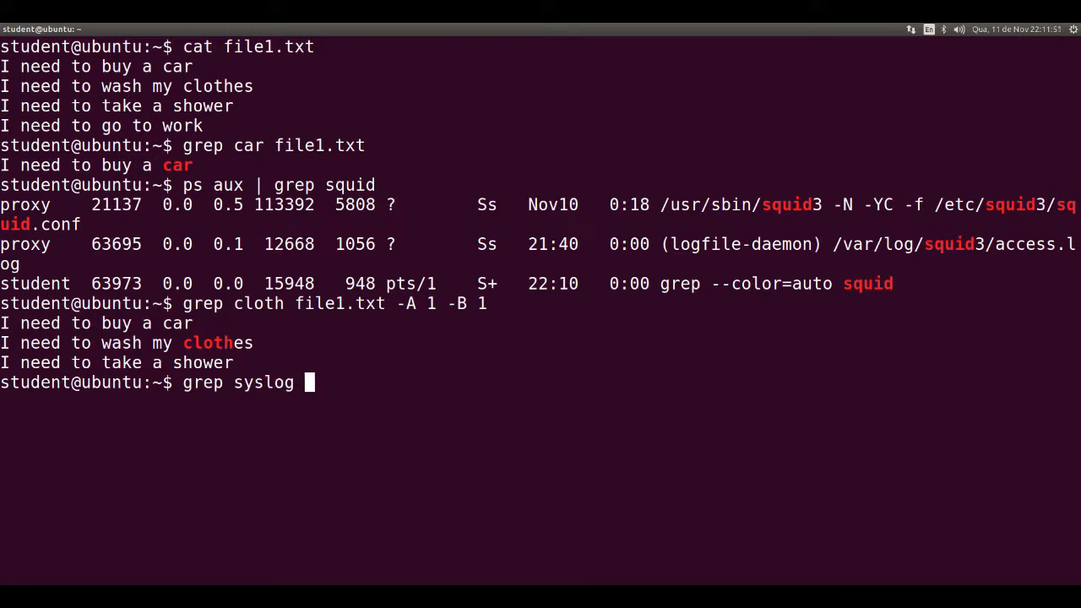
{"action": "type", "text": "/etc/pa"}
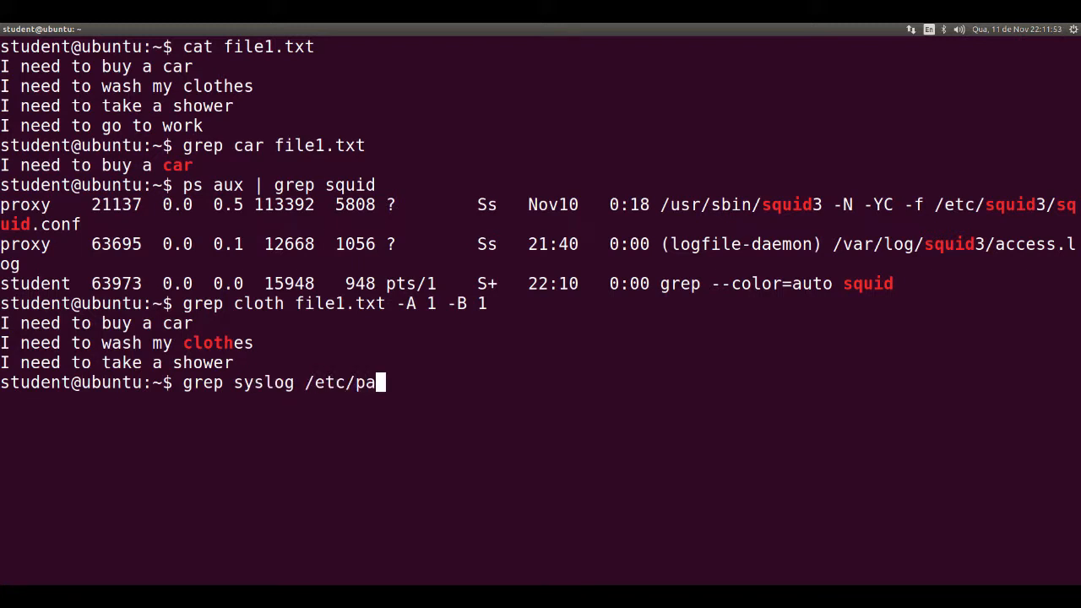
{"action": "type", "text": "sswd"}
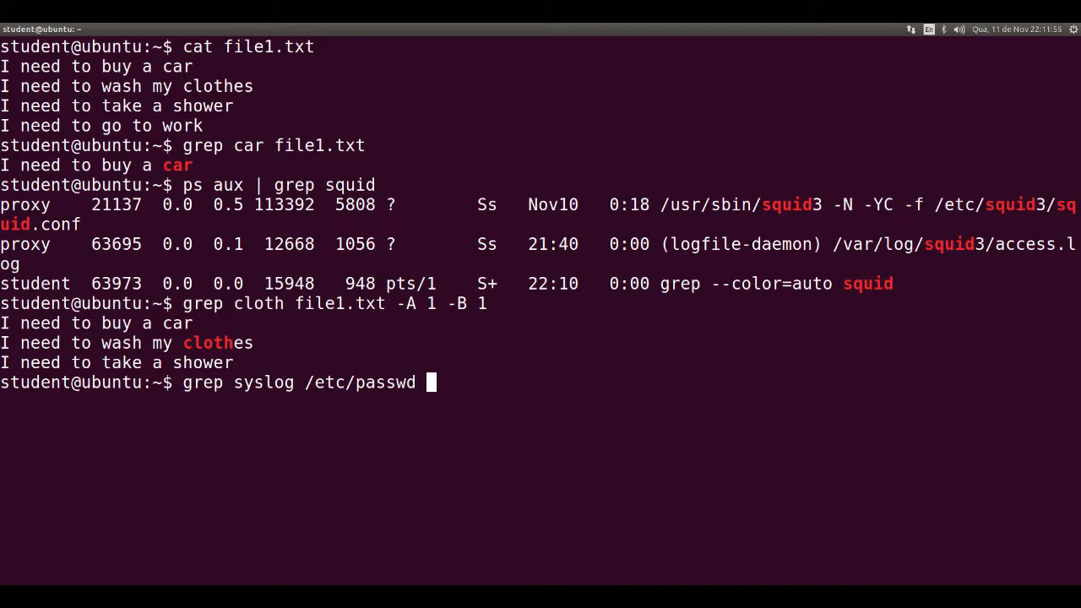
{"action": "type", "text": "-A"}
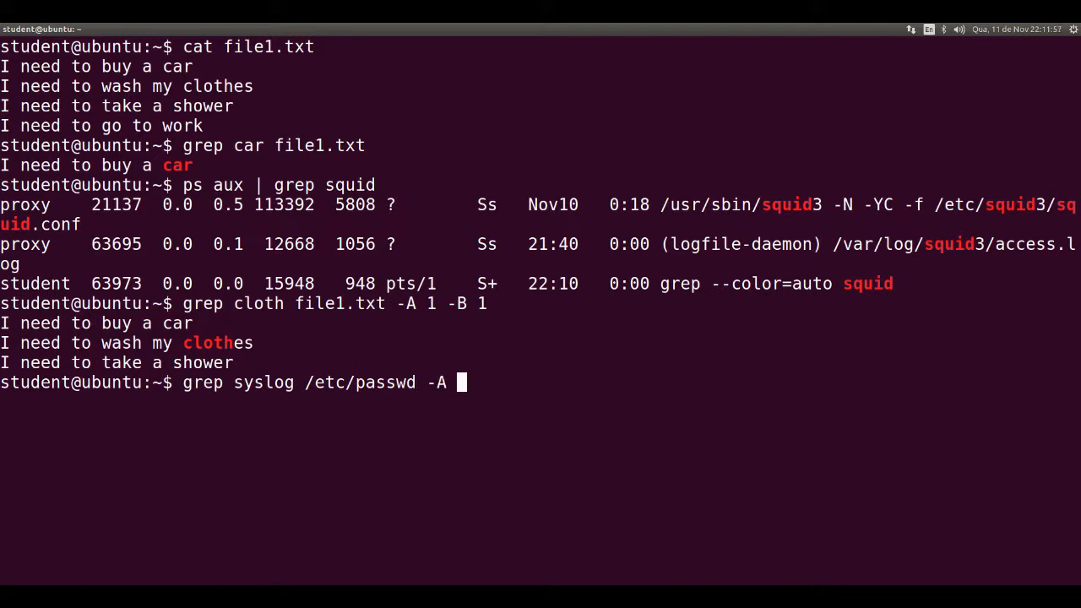
{"action": "type", "text": "4 -B"}
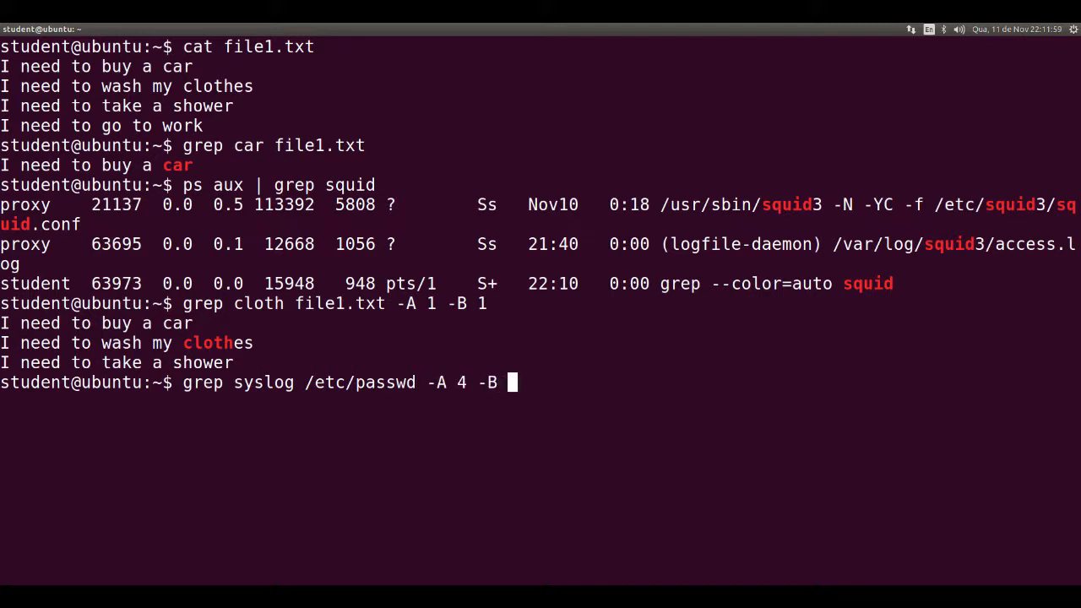
{"action": "type", "text": "4"}
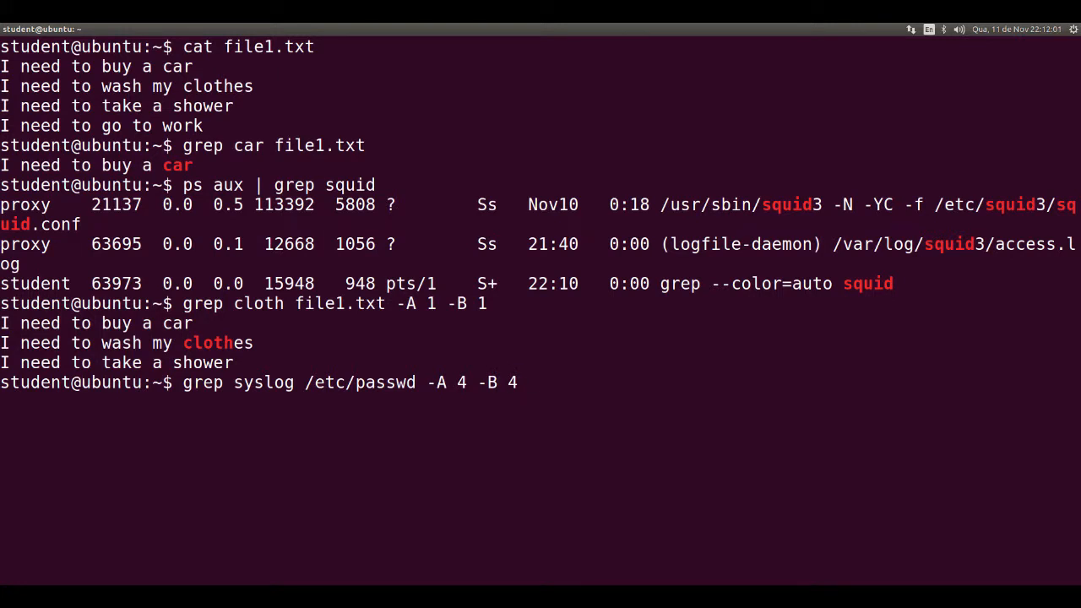
{"action": "type", "text": "-n"}
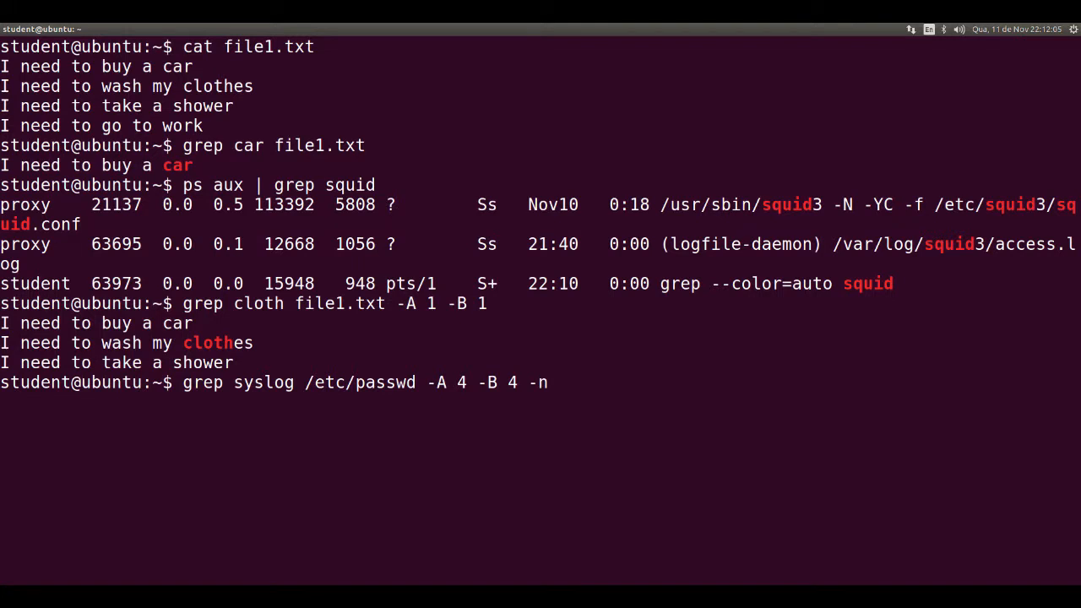
{"action": "key", "text": "Return"}
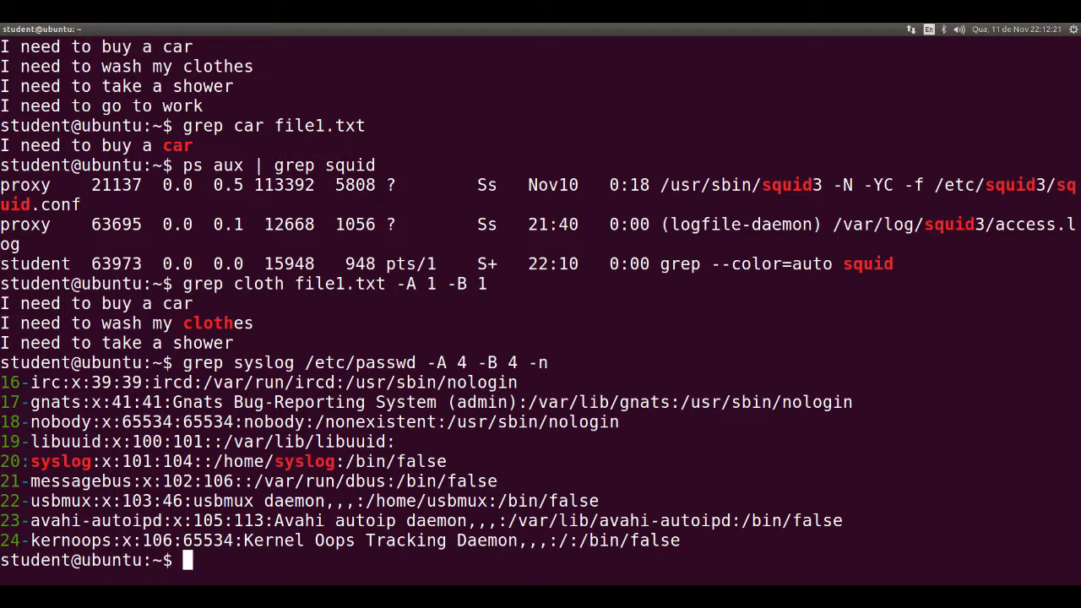
Run grep SYS /etc/passwd -i -n, listing case-insensitive matches on lines 4, 17, 20 and 32
{"action": "type", "text": "g"}
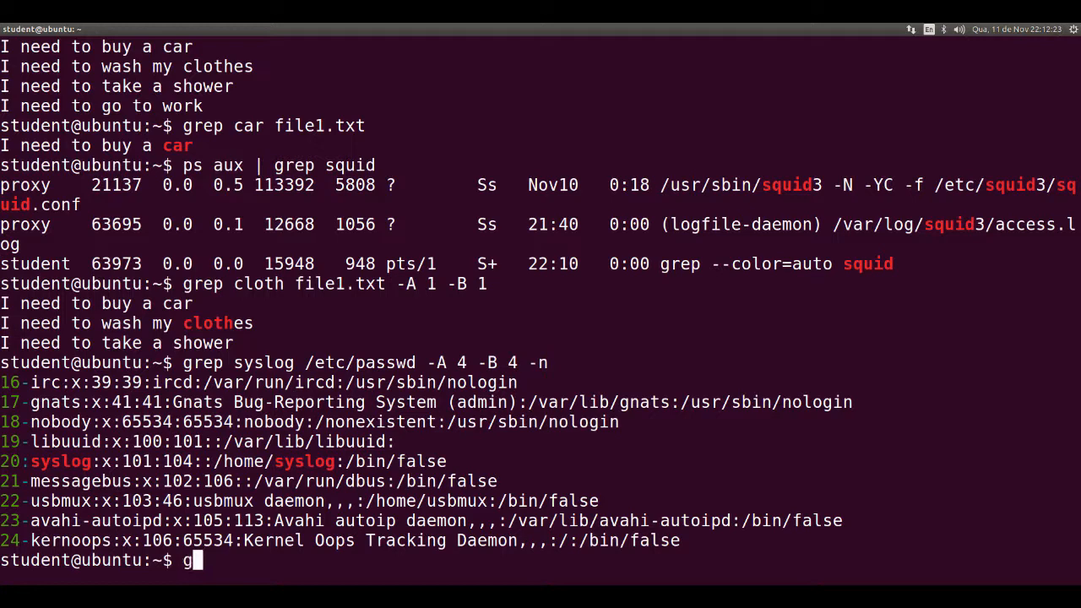
{"action": "type", "text": "rep SYS"}
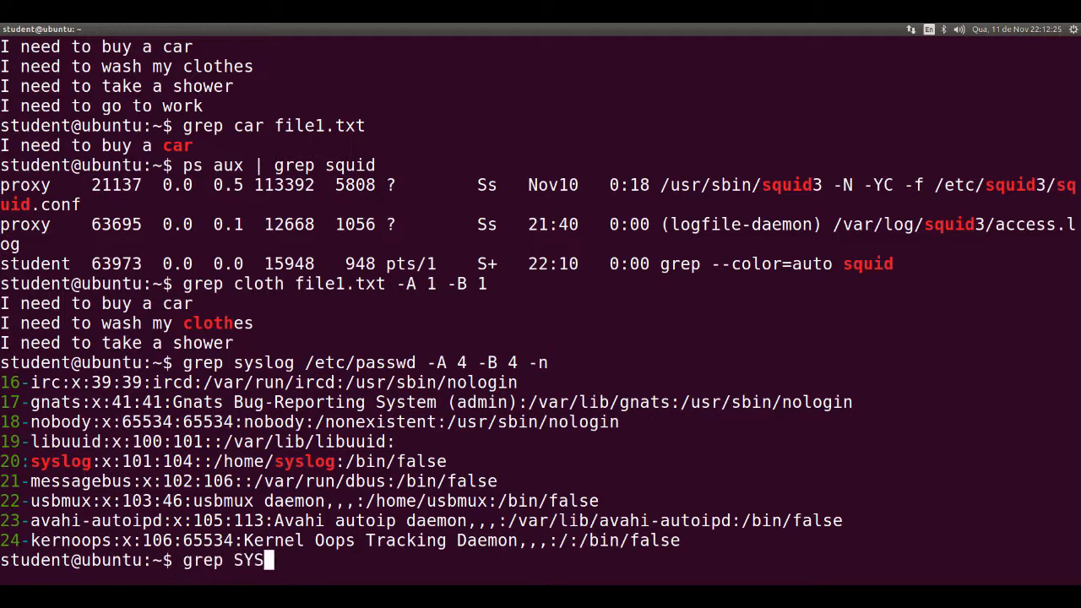
{"action": "type", "text": "/etc/"}
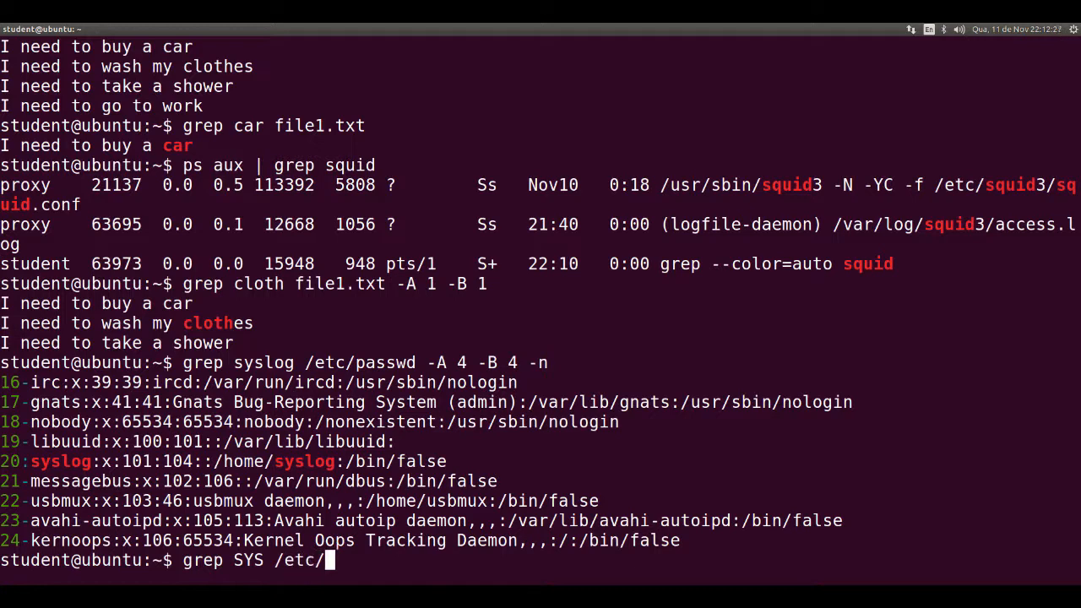
{"action": "type", "text": "passwd -i -"}
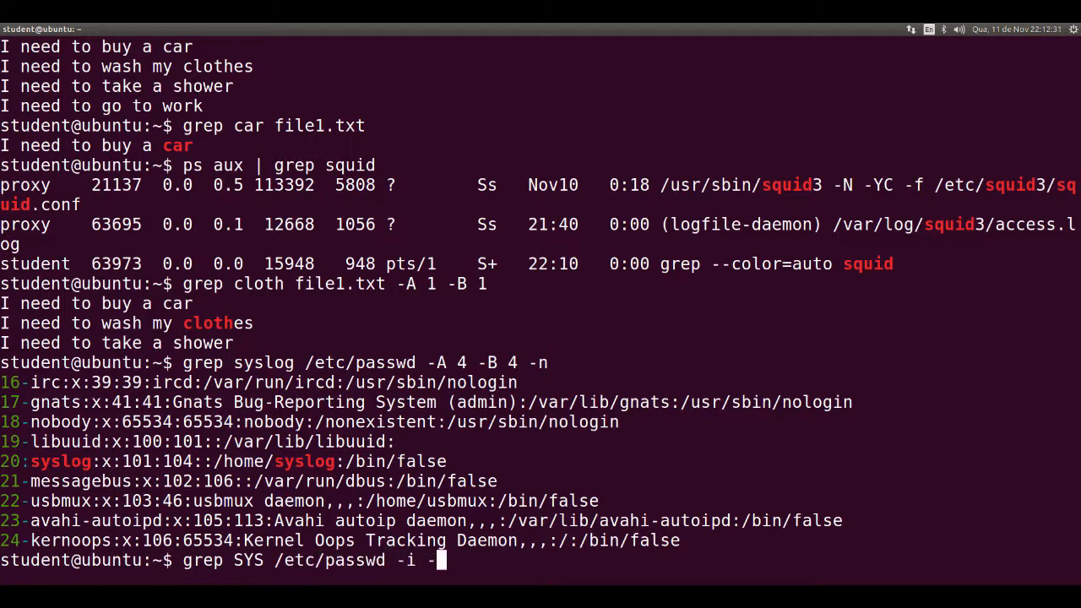
{"action": "type", "text": "n"}
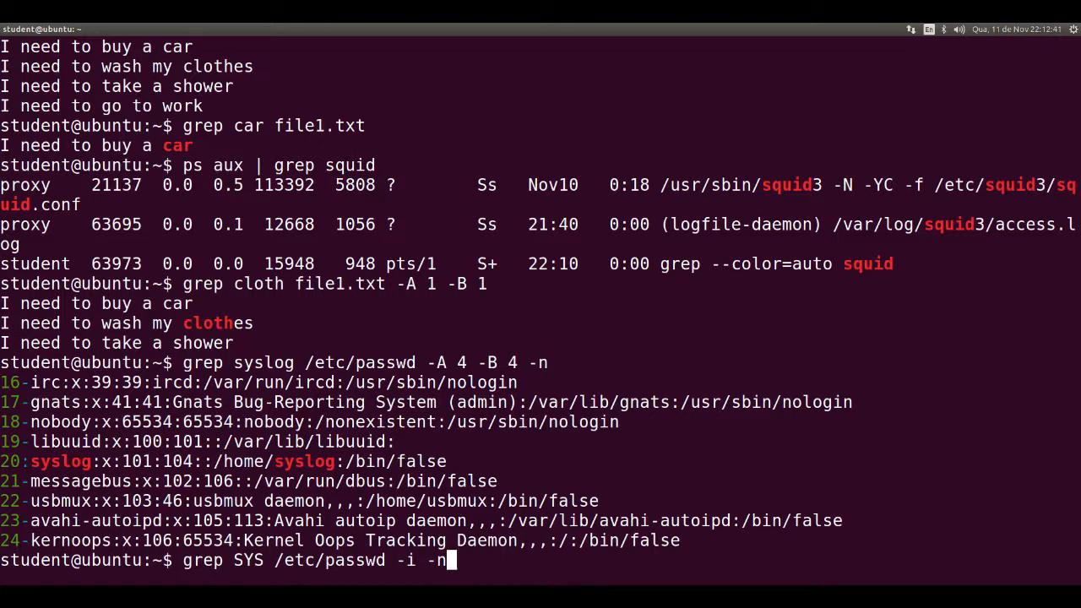
{"action": "key", "text": "Return"}
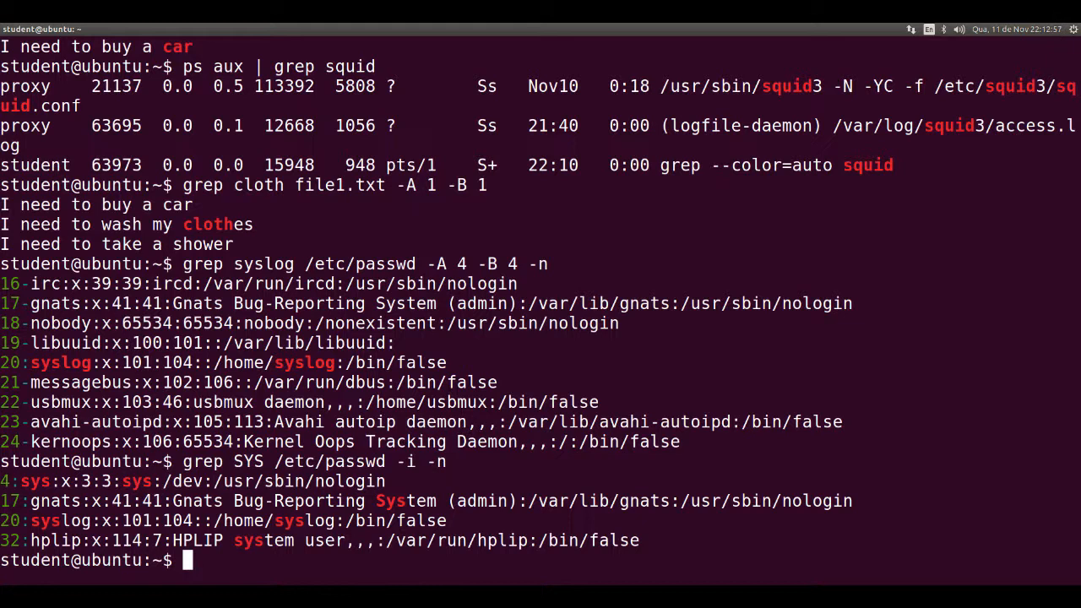
Open the grep manual page with man grep
{"action": "type", "text": "man grep"}
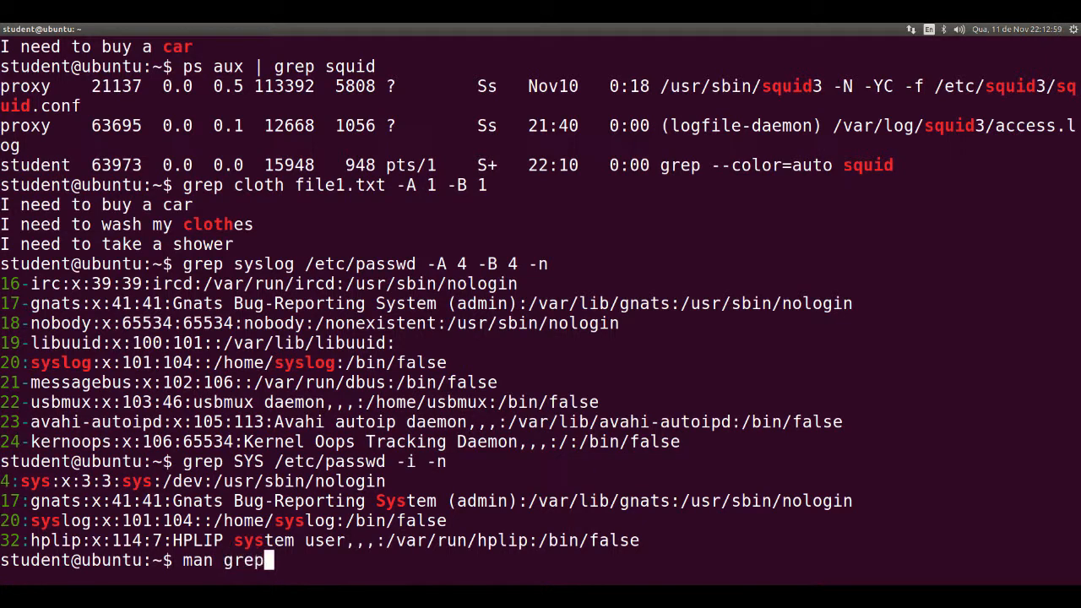
{"action": "key", "text": "Return"}
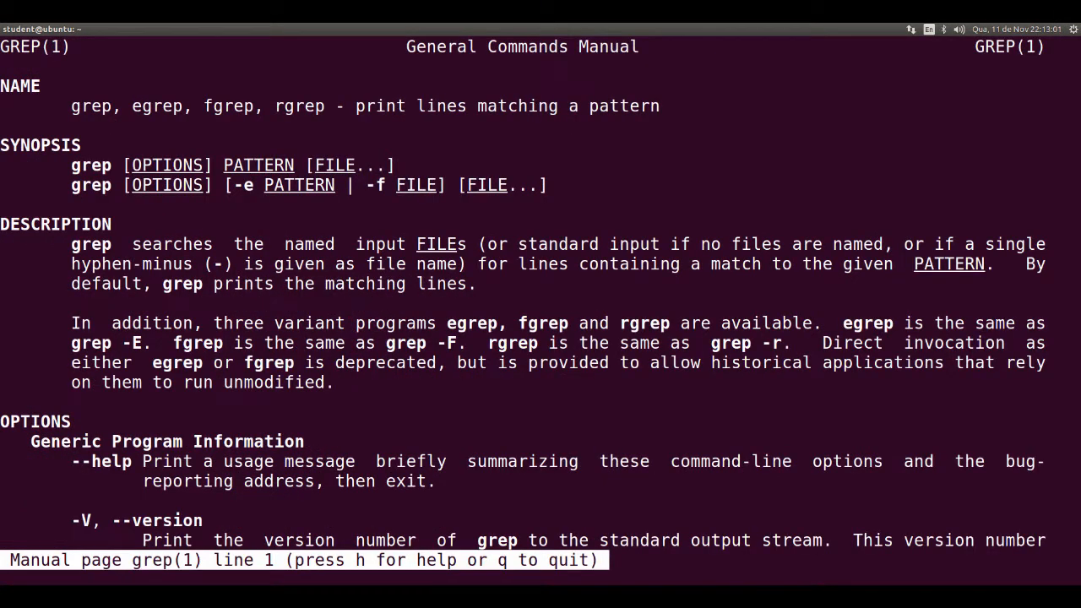